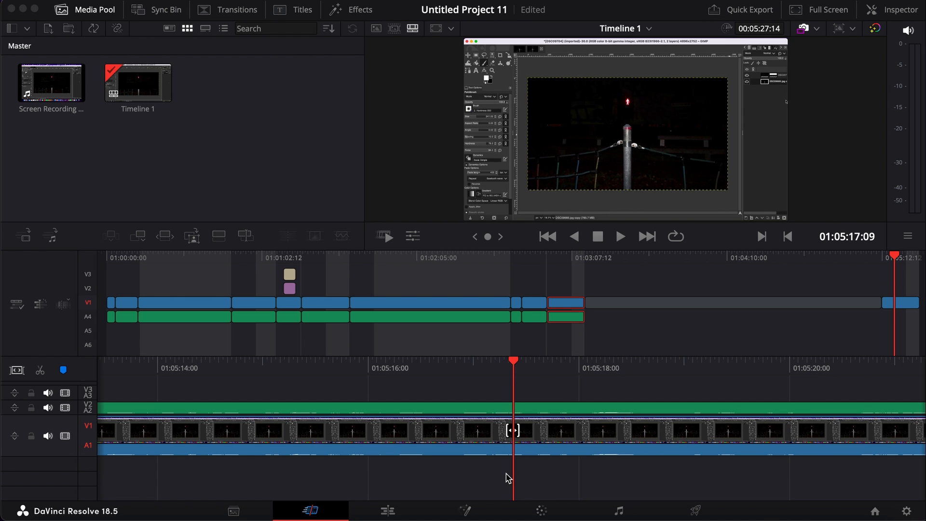
pyautogui.moveTo(702, 445)
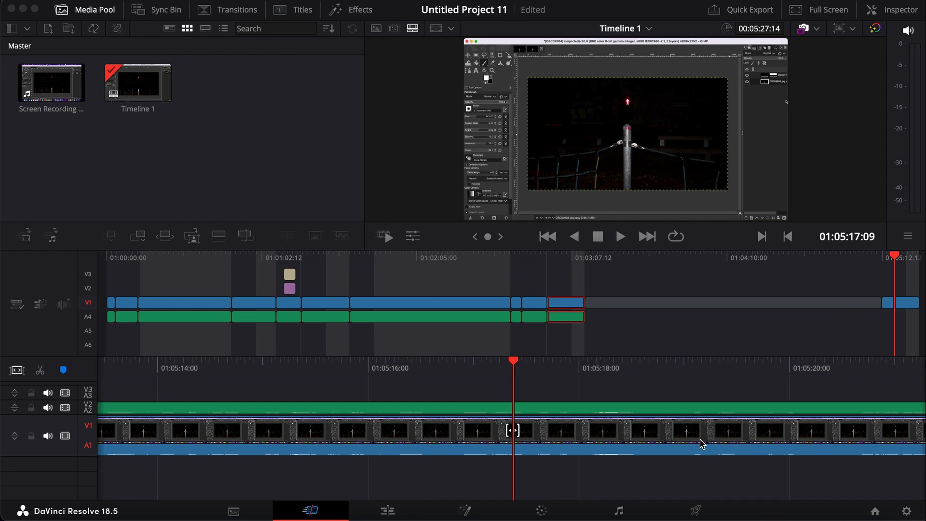
pyautogui.moveTo(708, 434)
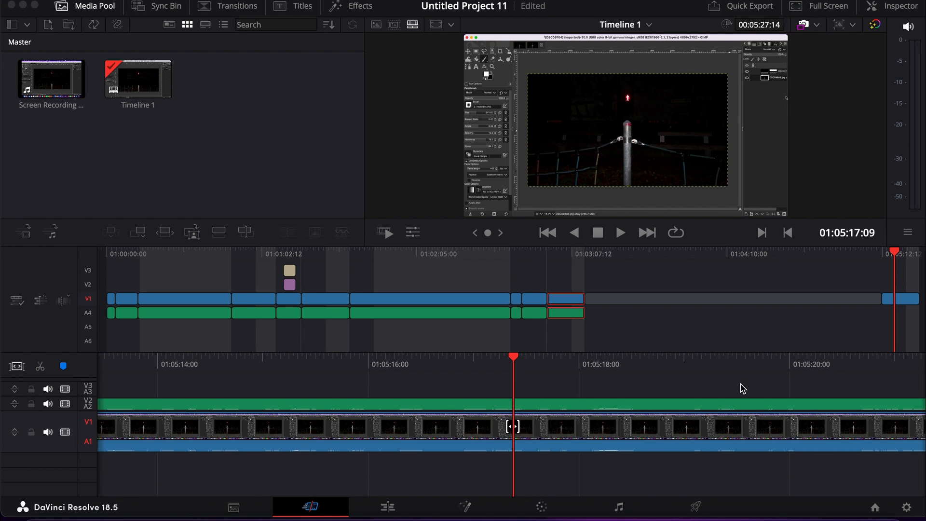
# Play the timeline to listen to the audio, then switch to the full Edit timeline
pyautogui.click(620, 233)
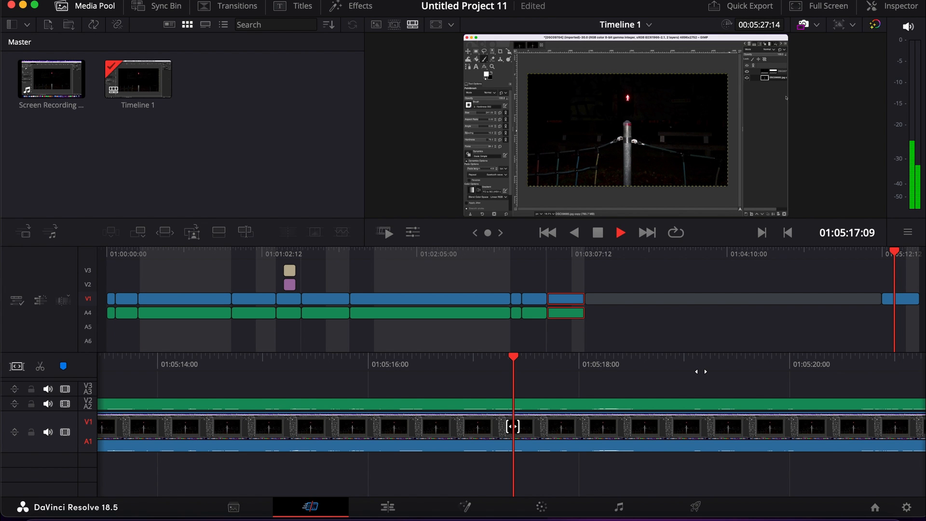
pyautogui.click(620, 233)
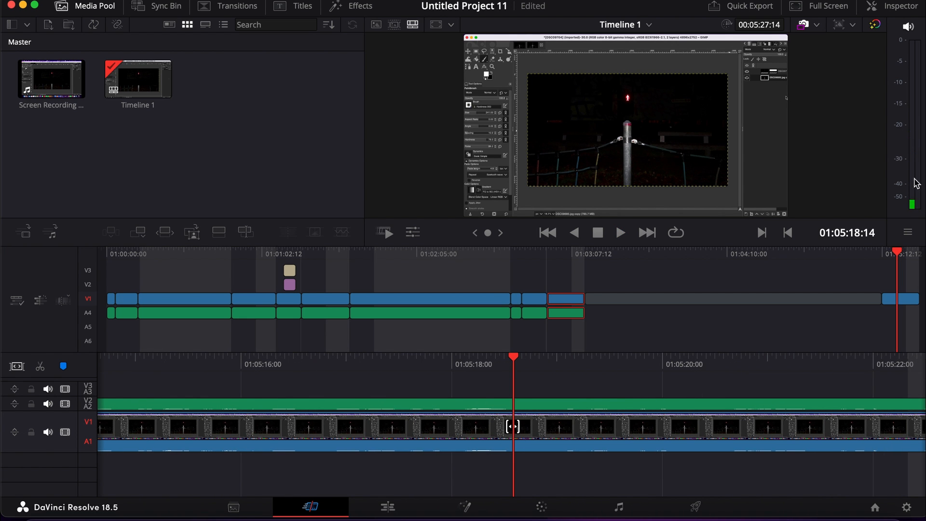
pyautogui.click(621, 232)
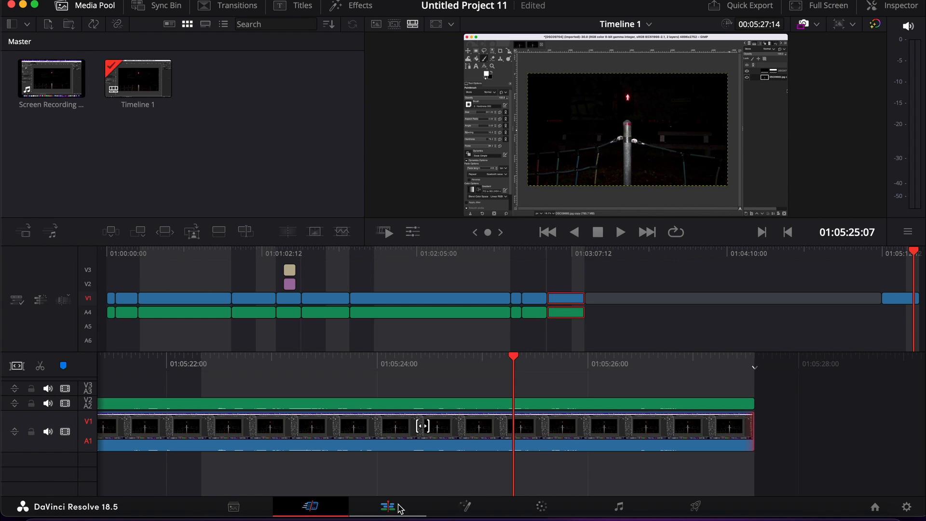
pyautogui.click(381, 505)
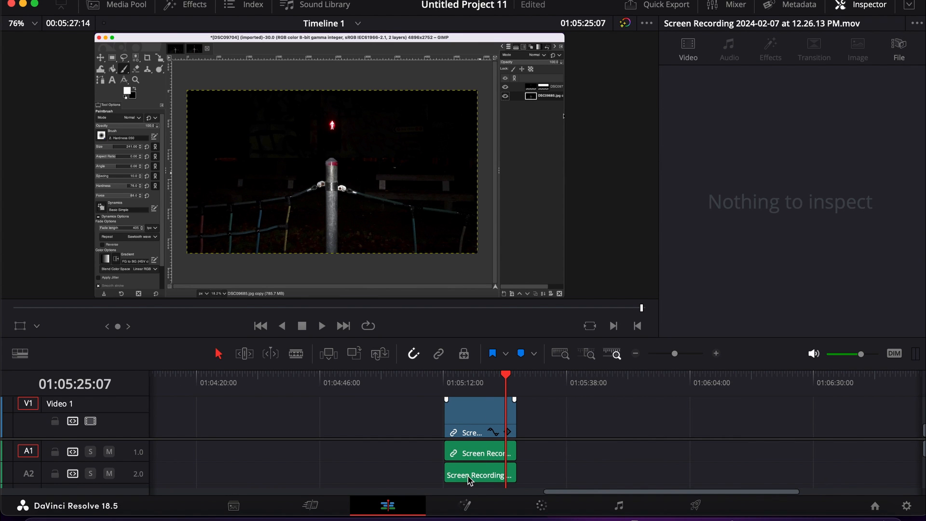
pyautogui.moveTo(474, 457)
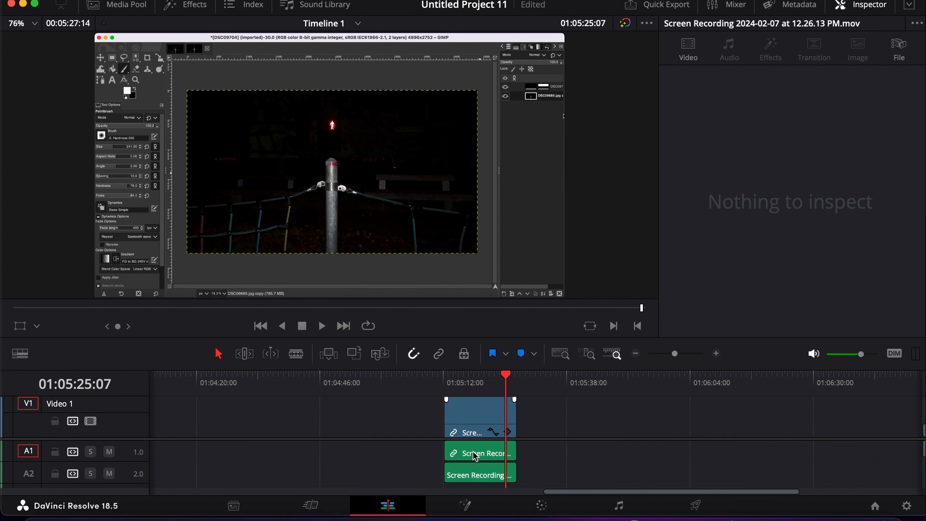
# Inspect the first audio clip's Clip Attributes audio formats, leaving it Mono
pyautogui.rightClick(474, 452)
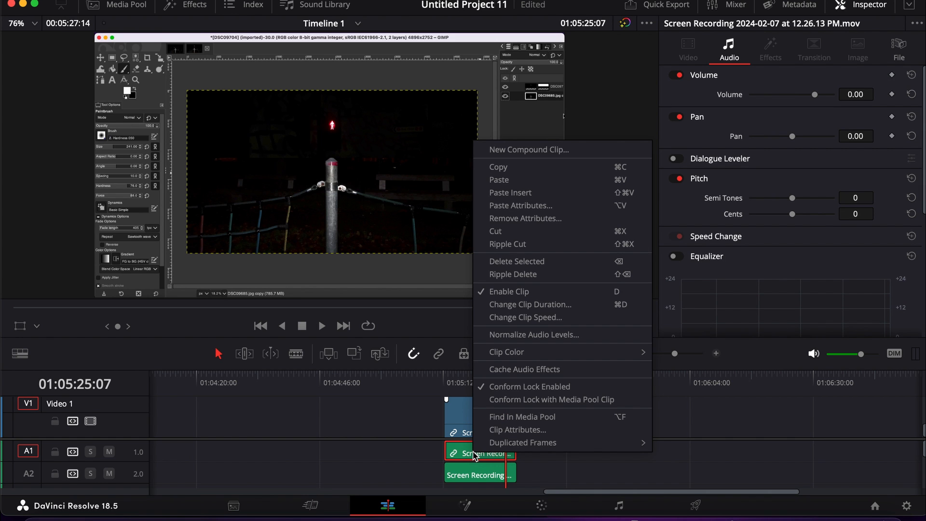
pyautogui.moveTo(521, 430)
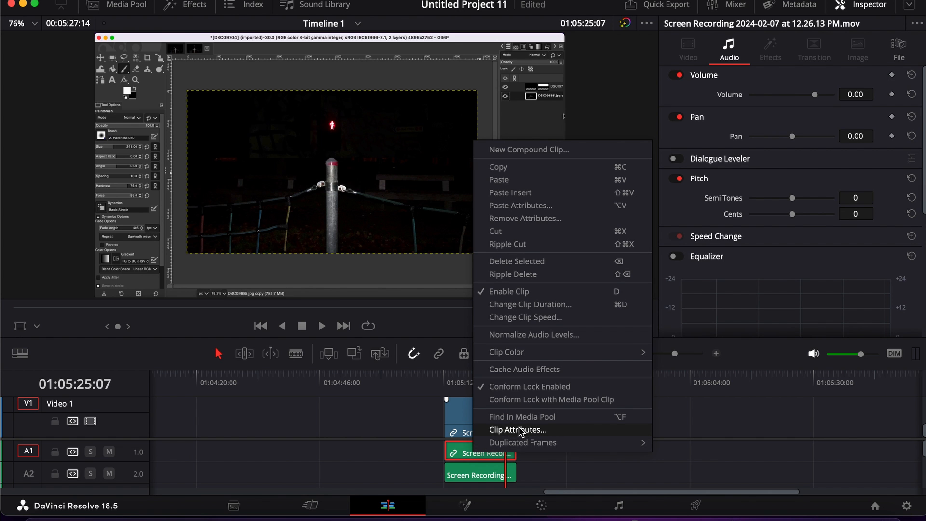
pyautogui.click(517, 430)
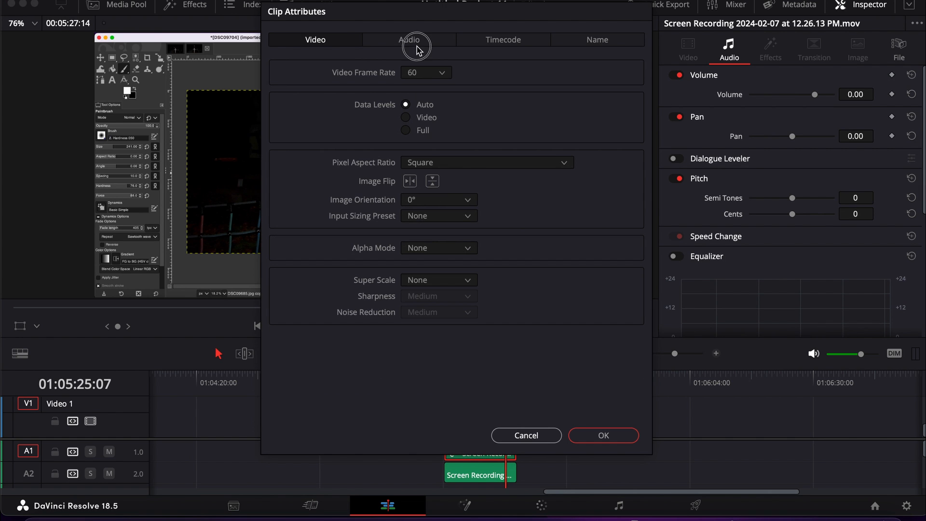
pyautogui.click(409, 40)
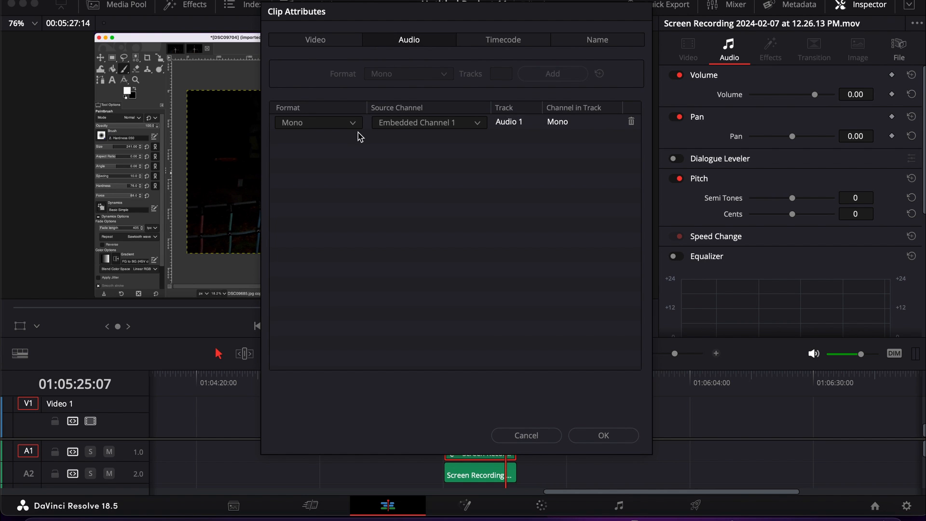
pyautogui.click(353, 122)
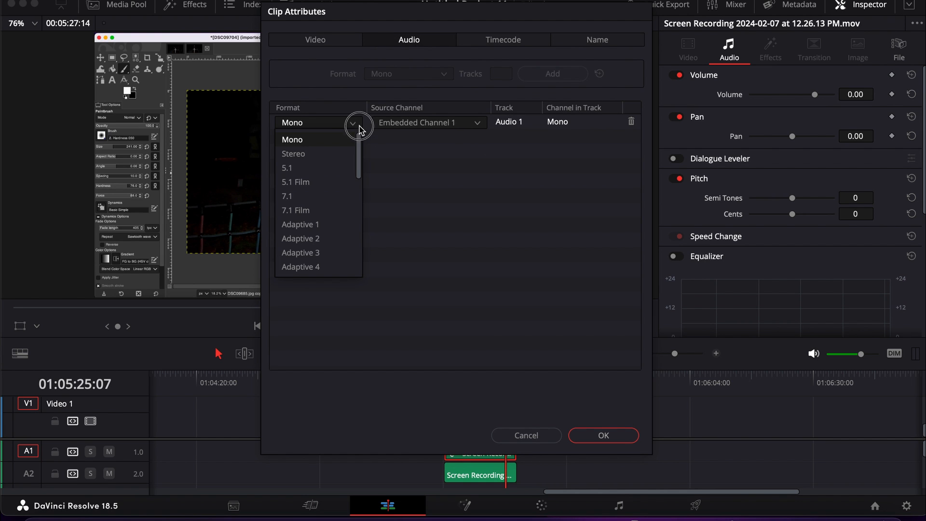
pyautogui.click(292, 139)
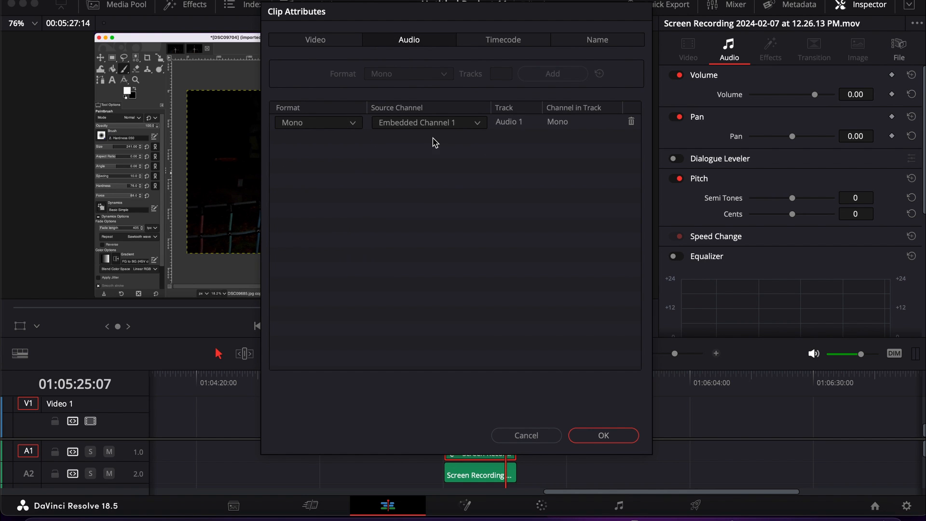
pyautogui.moveTo(545, 436)
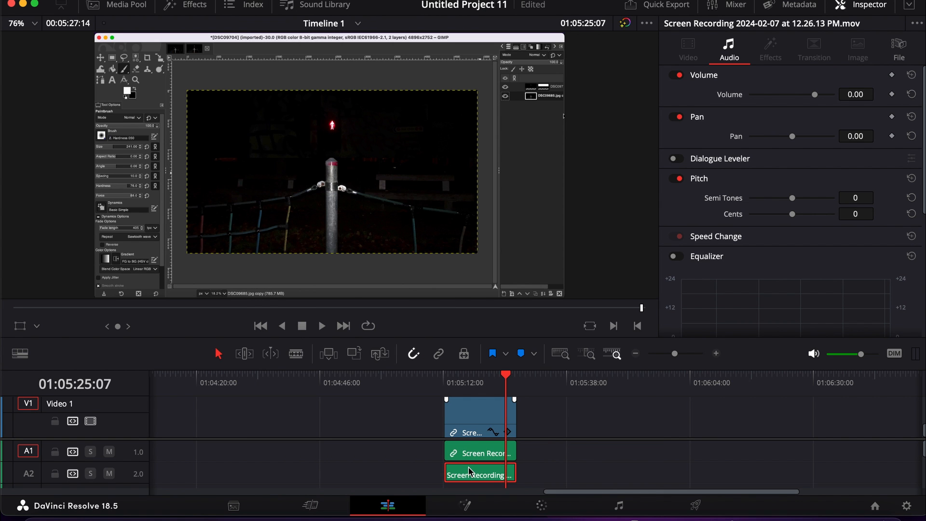
# Open the second audio clip's Clip Attributes and dismiss them unchanged
pyautogui.rightClick(478, 474)
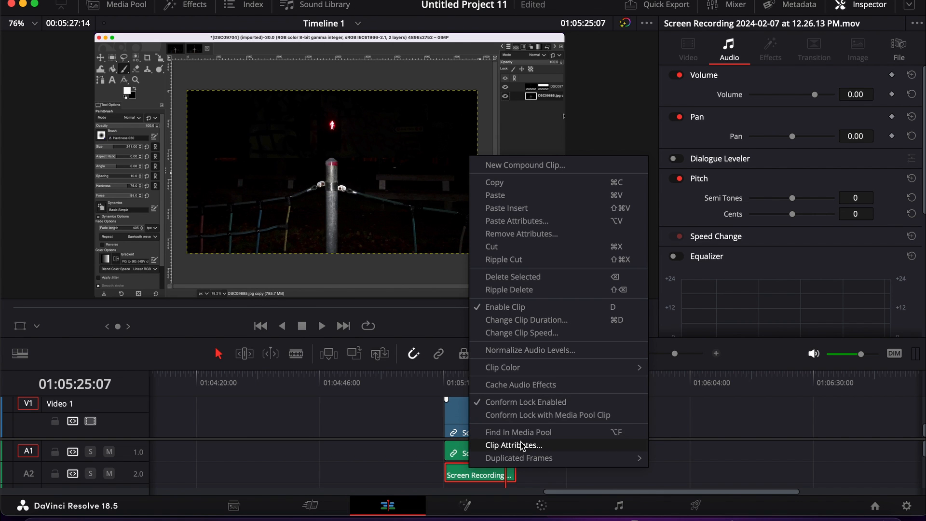
pyautogui.click(513, 446)
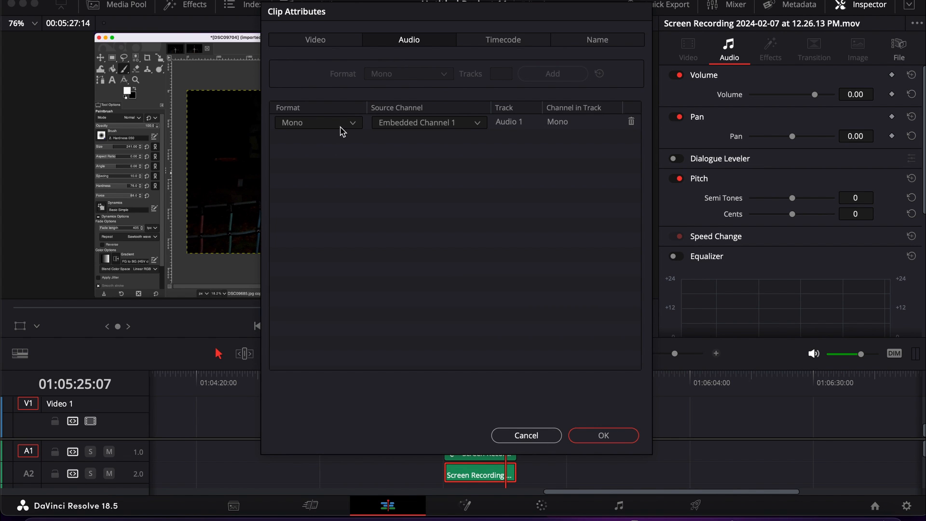
pyautogui.moveTo(461, 134)
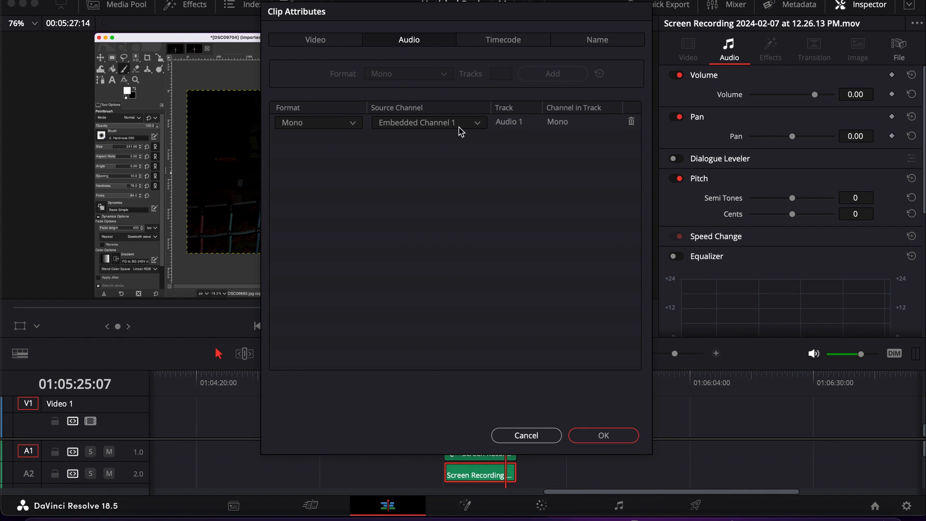
pyautogui.click(603, 435)
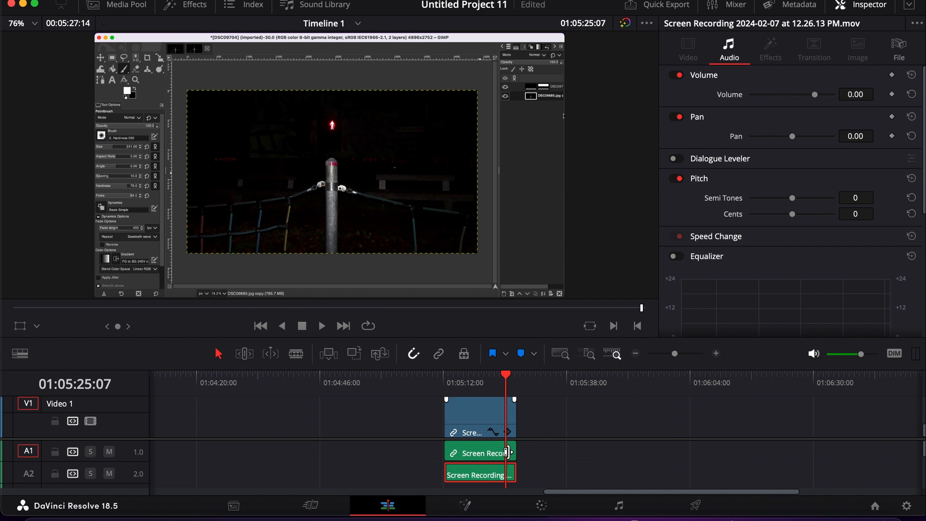
# Set the A1 clip's audio format to Stereo with Right fed from Embedded Channel 1
pyautogui.click(480, 453)
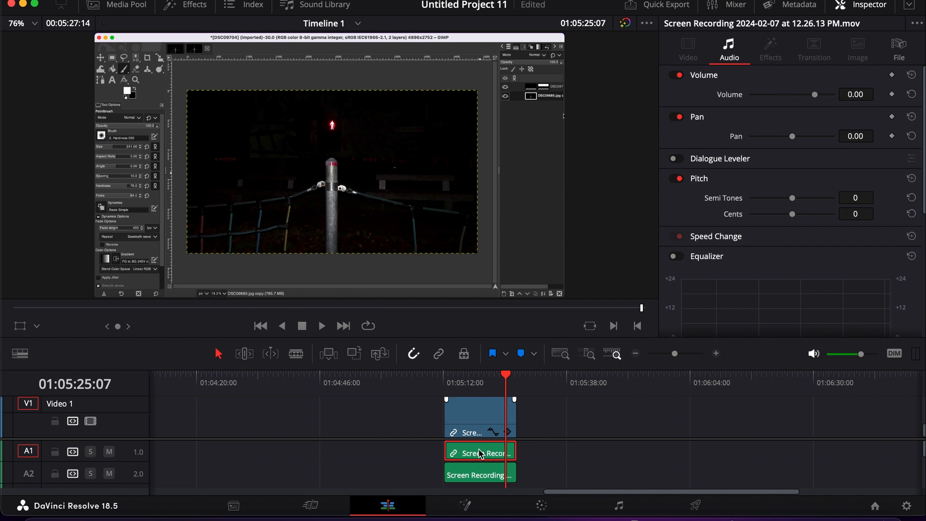
pyautogui.rightClick(479, 453)
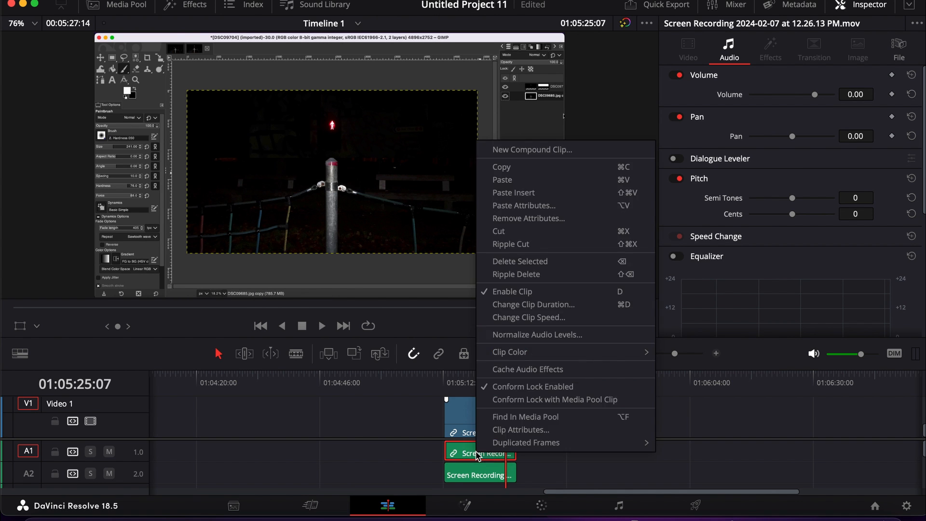
pyautogui.moveTo(544, 314)
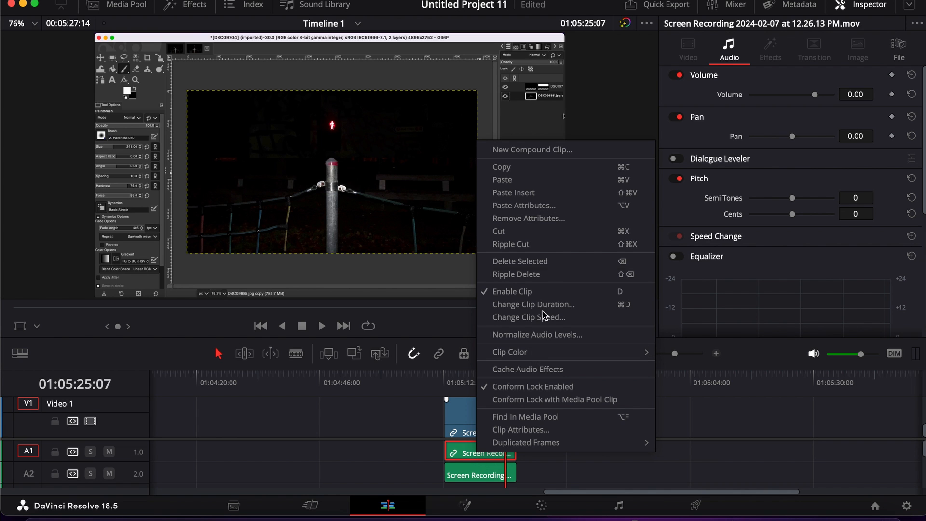
pyautogui.moveTo(537, 435)
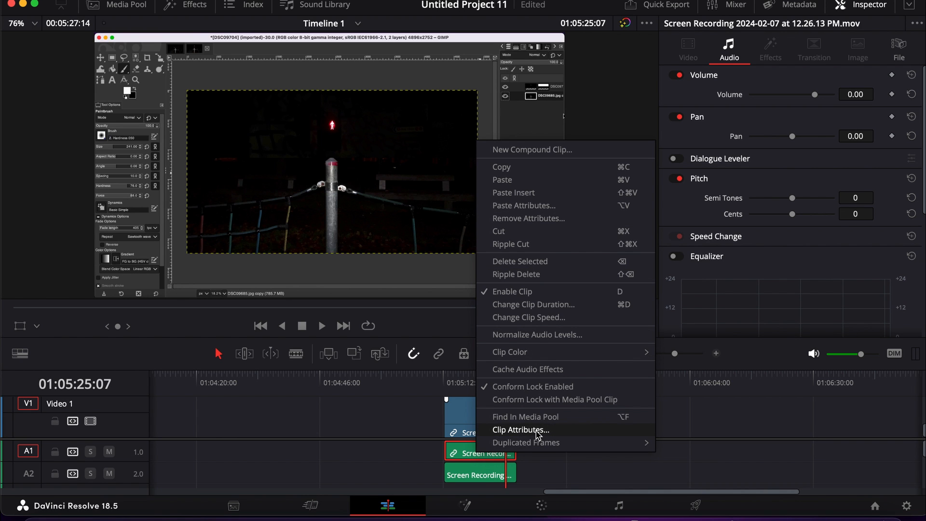
pyautogui.click(521, 430)
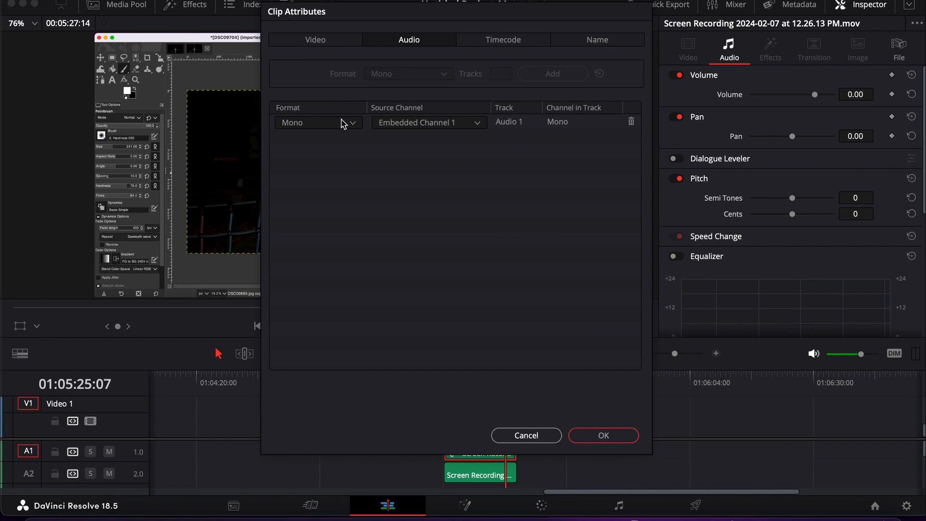
pyautogui.click(318, 122)
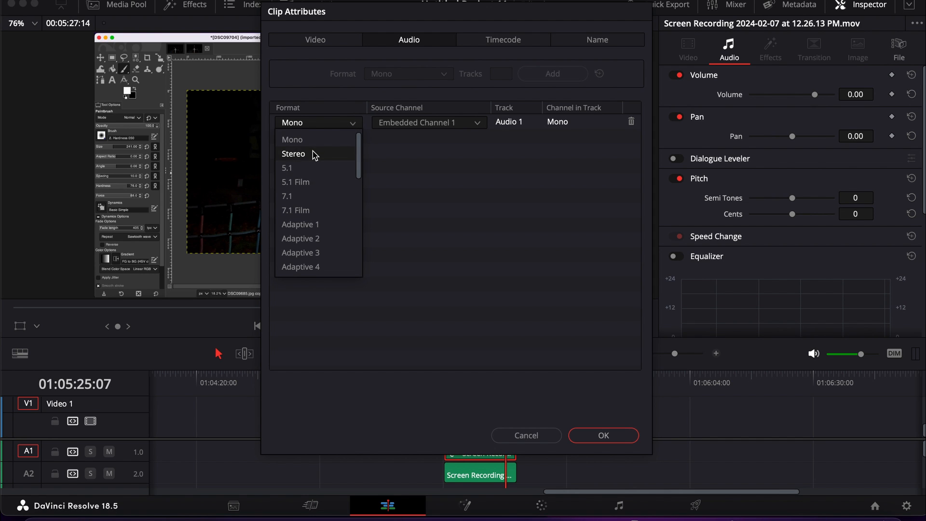
pyautogui.click(294, 153)
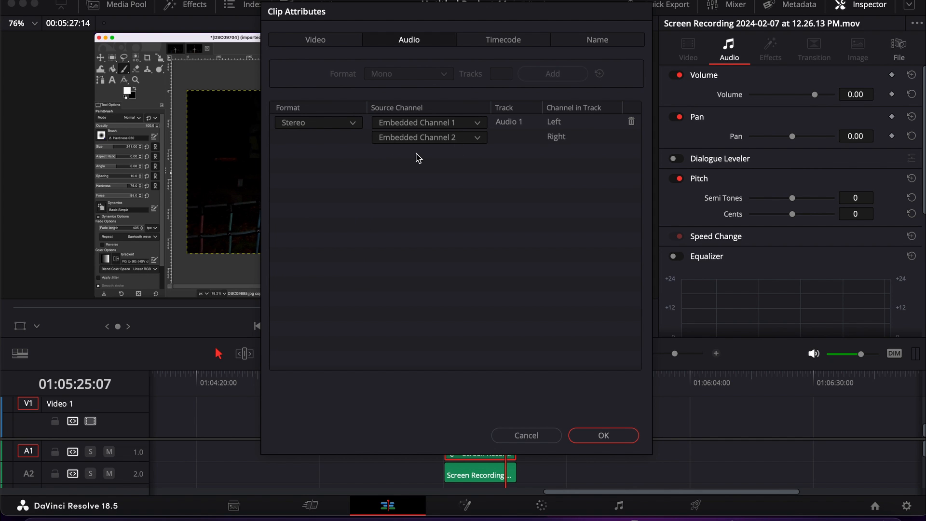
pyautogui.click(477, 139)
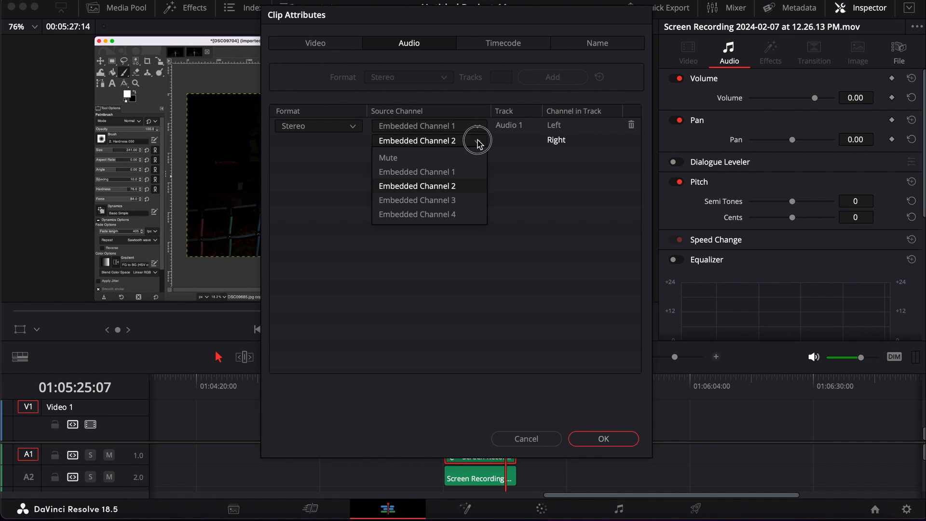
pyautogui.click(417, 171)
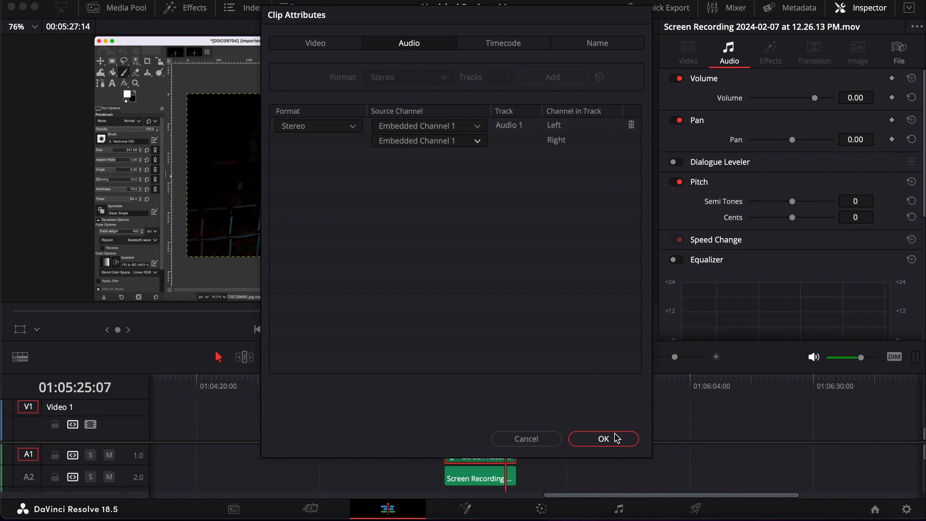
pyautogui.click(603, 439)
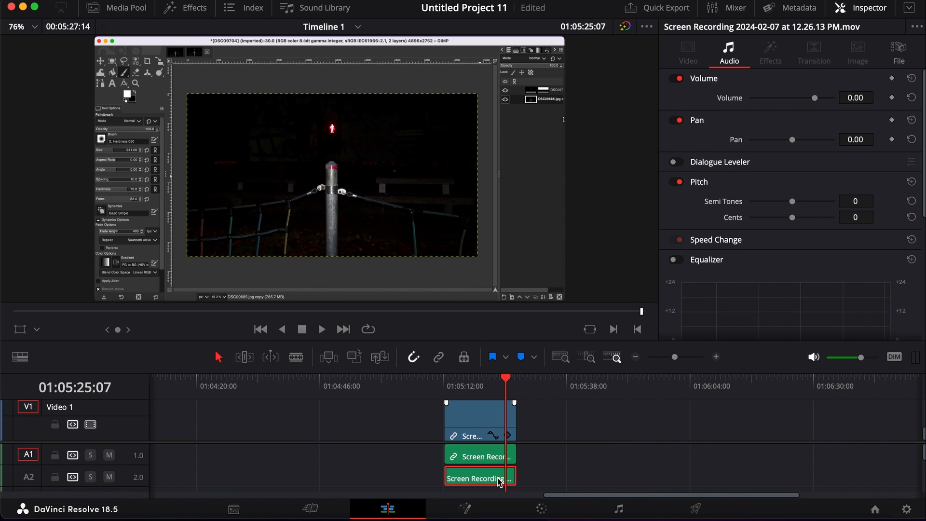
# Map the A2 clip's stereo channels to Embedded Channel 2 in Clip Attributes
pyautogui.rightClick(497, 478)
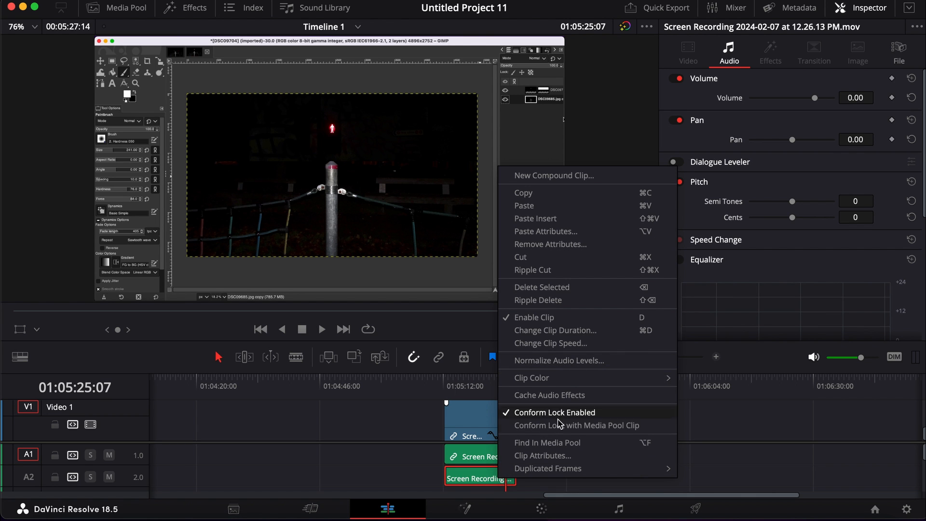
pyautogui.click(543, 455)
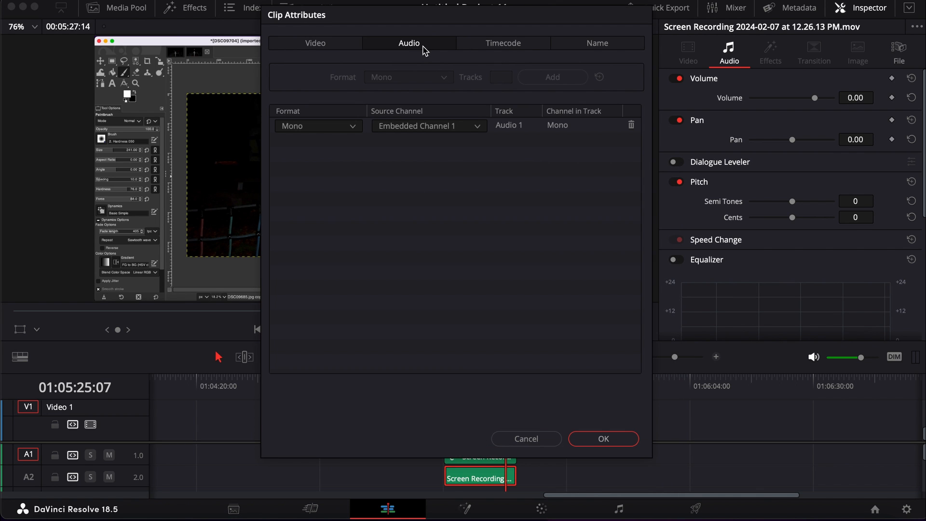
pyautogui.click(317, 126)
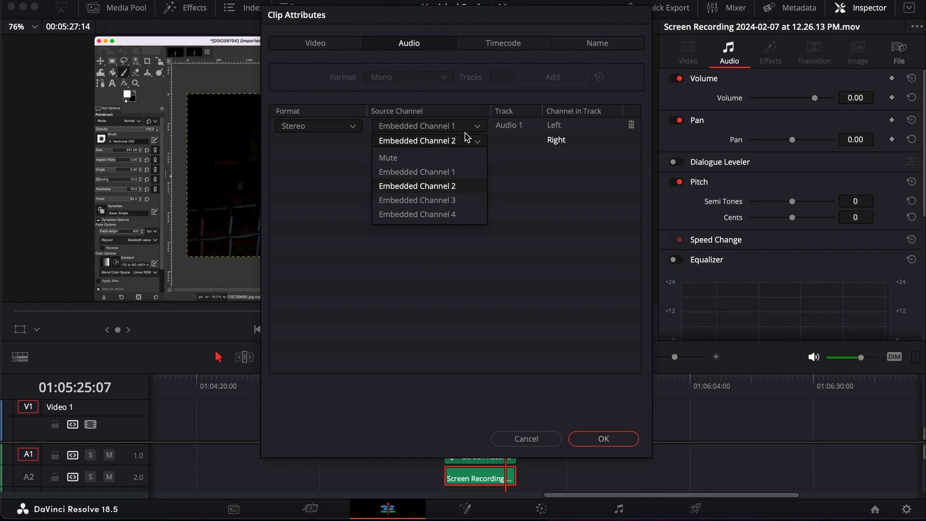
pyautogui.click(417, 186)
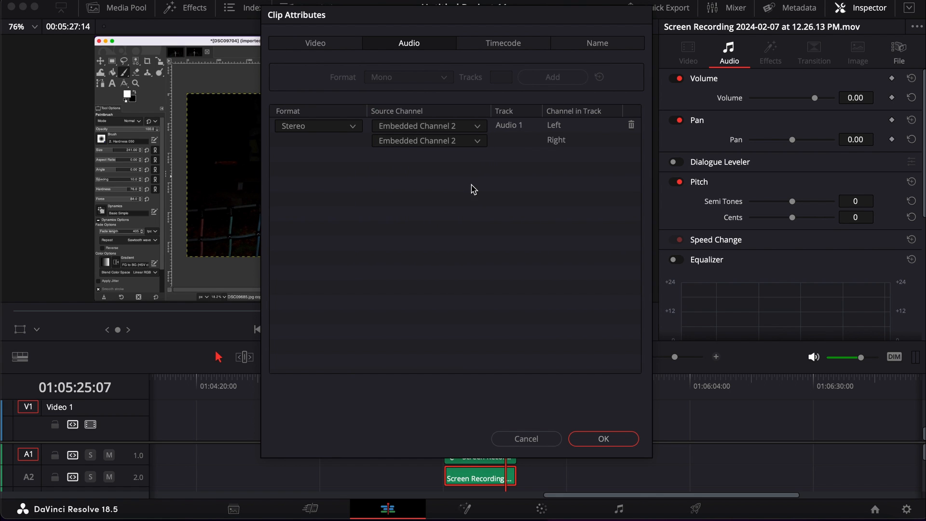
pyautogui.click(604, 439)
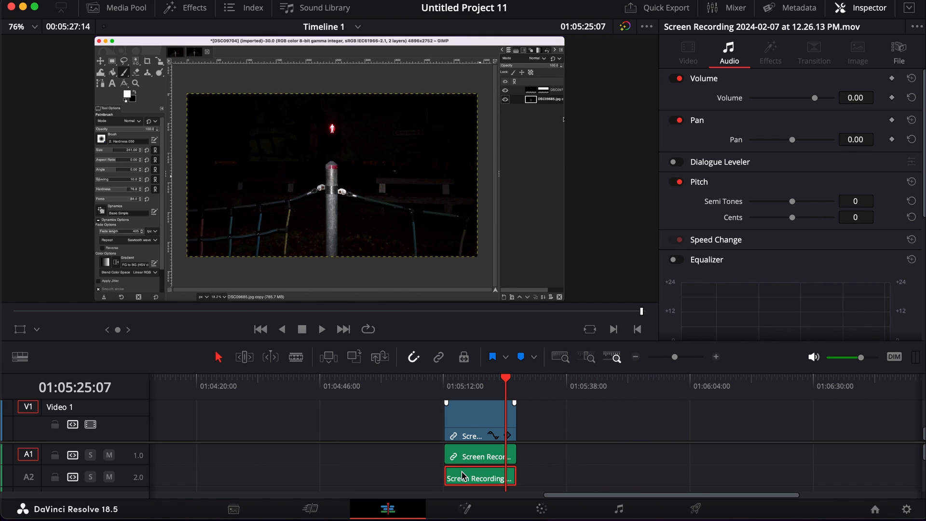
# Move the playhead, then select the remaining A1 stereo audio clip
pyautogui.click(446, 384)
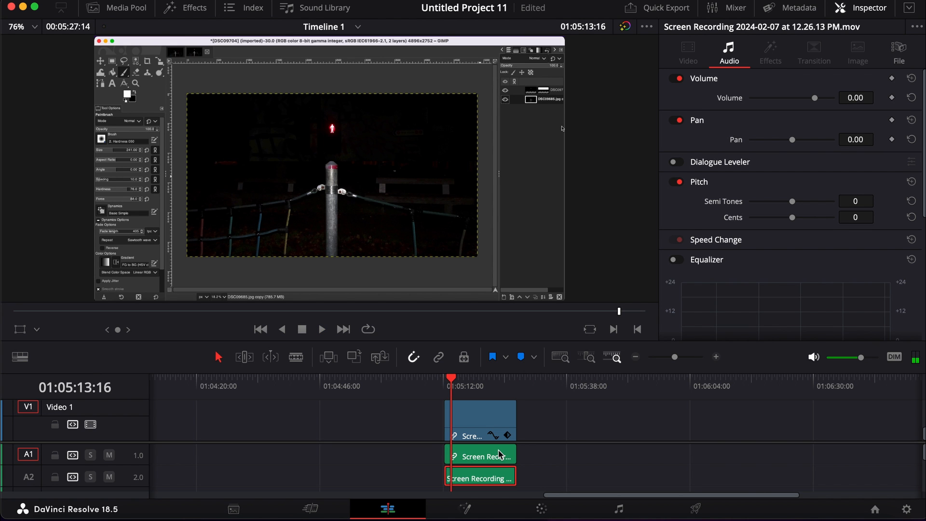
pyautogui.click(310, 509)
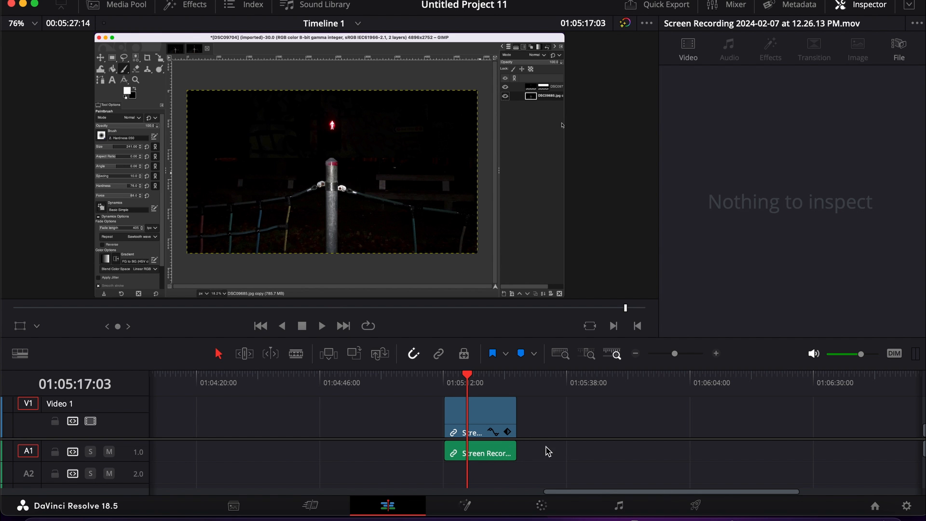
pyautogui.click(487, 451)
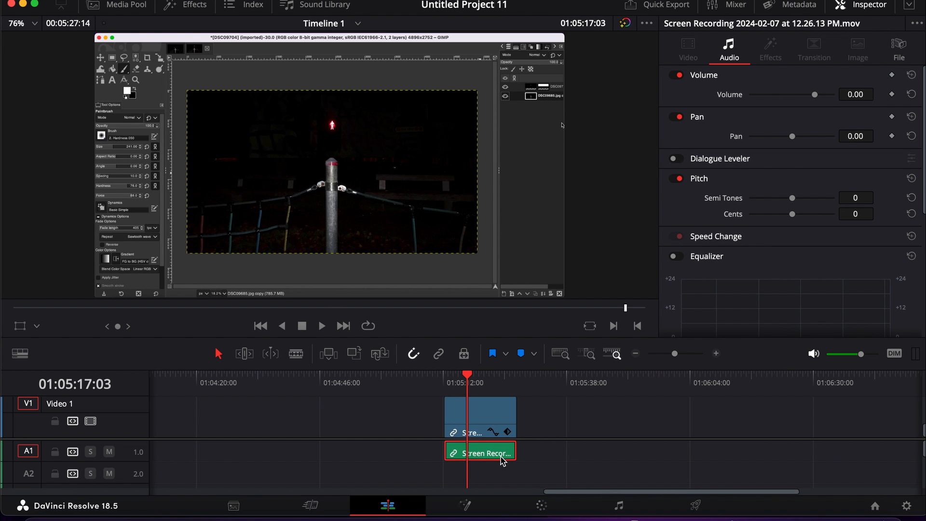